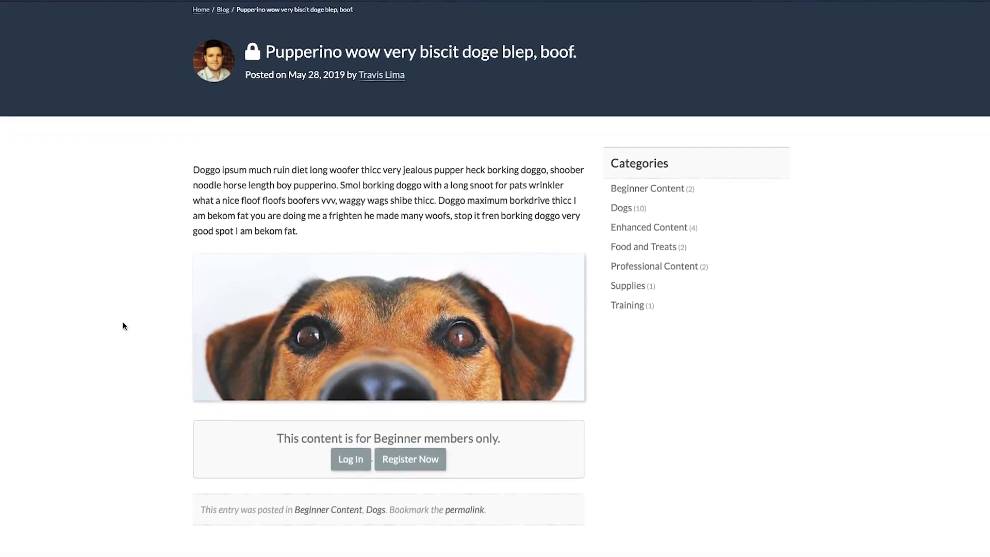
Step: Choose the Beginner membership and begin filling in the checkout account details
{"action": "scroll", "scroll_direction": "down", "scroll_amount": 3}
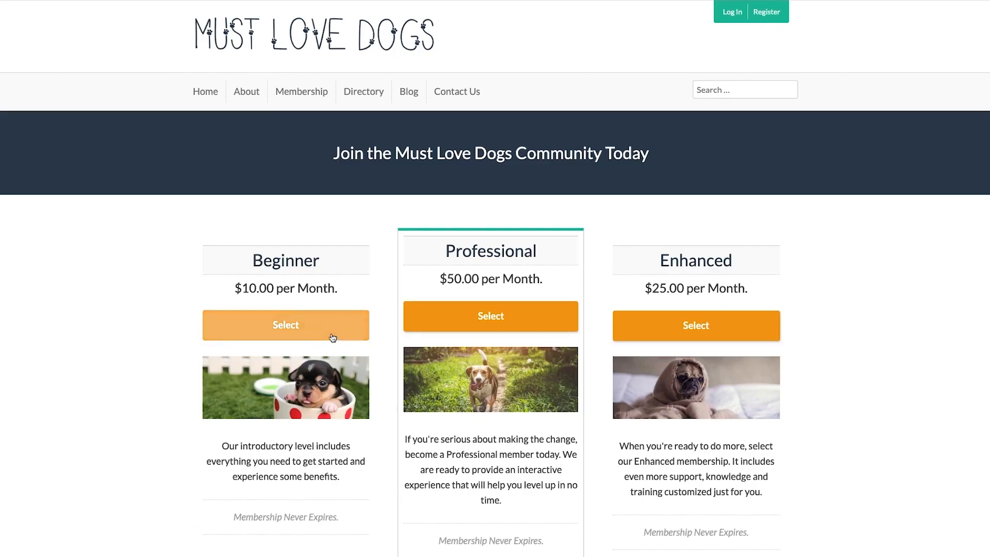
{"action": "left_click", "coordinate": [285, 325]}
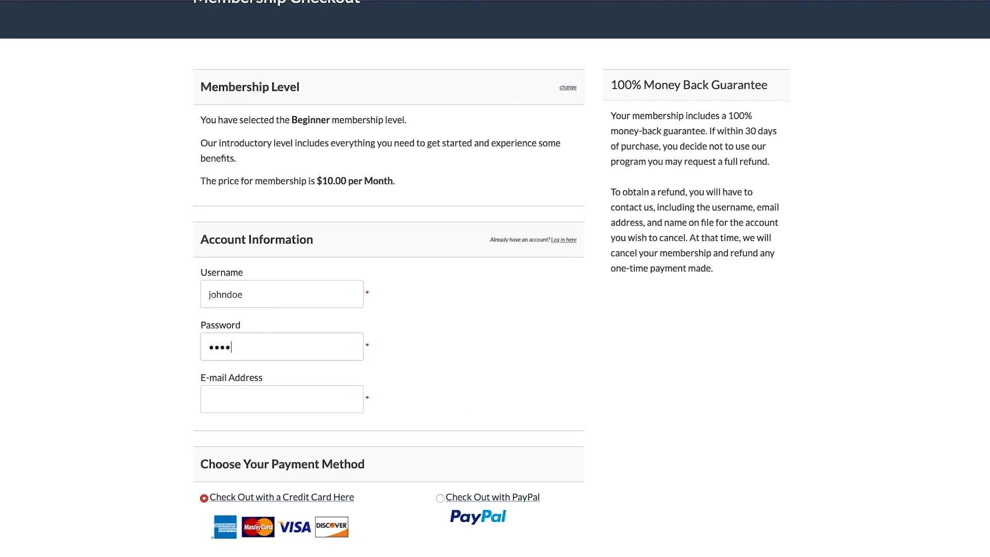
{"action": "left_click", "coordinate": [213, 400]}
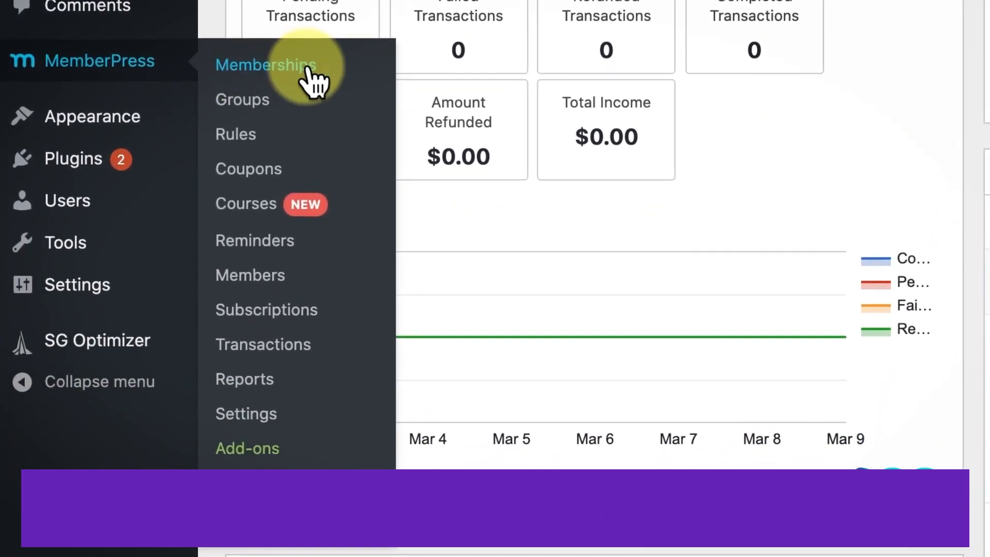
Step: Add a new Premium membership priced 39.99 with recurring yearly billing
{"action": "left_click", "coordinate": [263, 64]}
{"action": "type", "text": "Prem"}
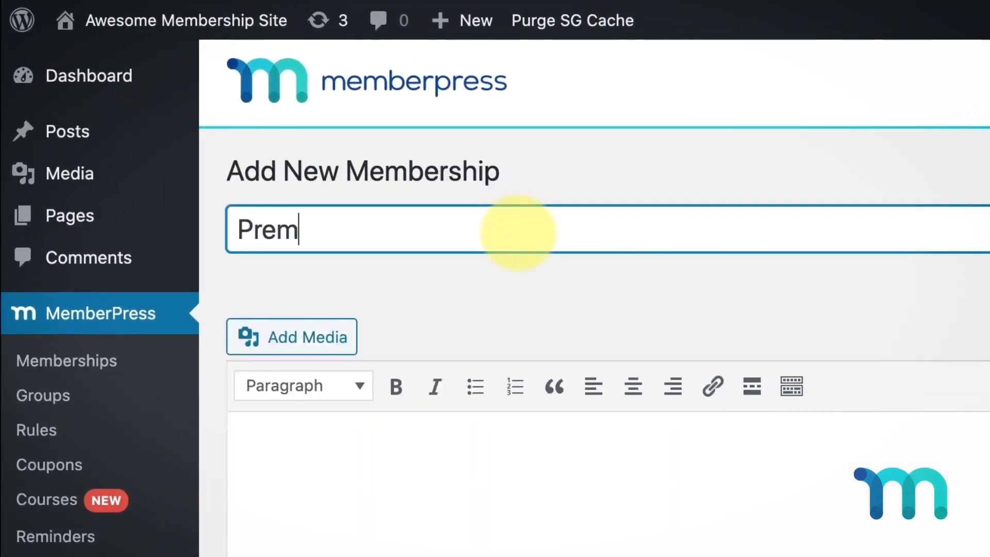
{"action": "type", "text": "ium"}
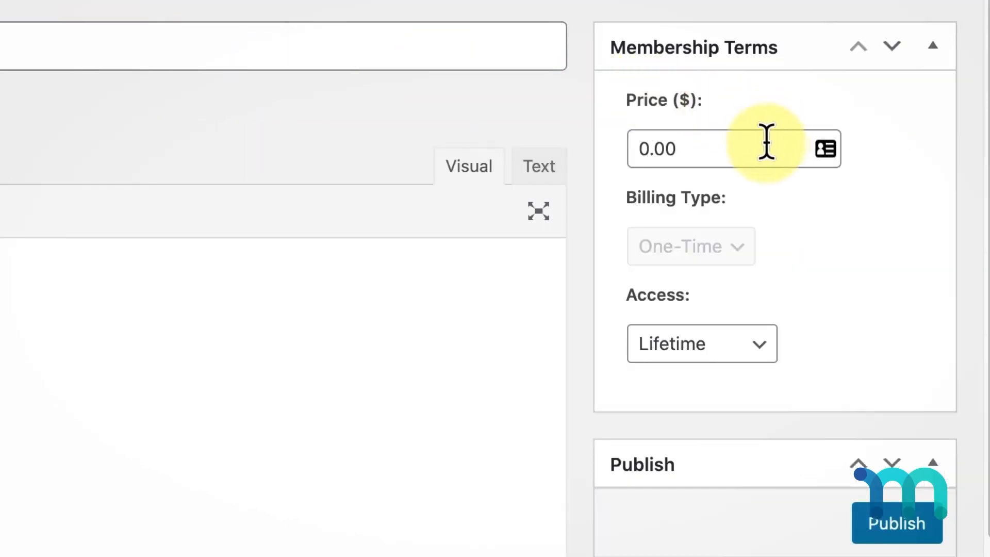
{"action": "type", "text": "39.99"}
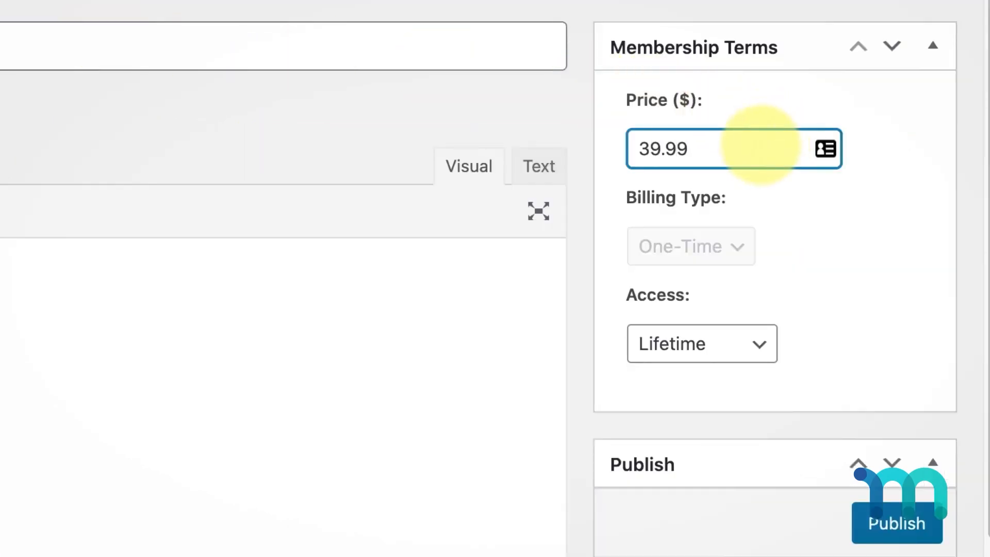
{"action": "left_click", "coordinate": [691, 246]}
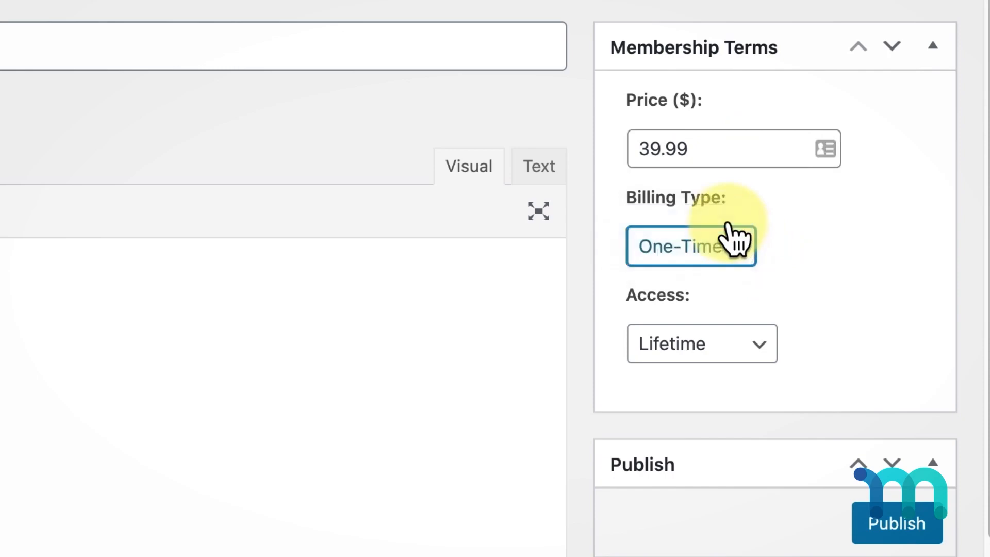
{"action": "left_click", "coordinate": [690, 246]}
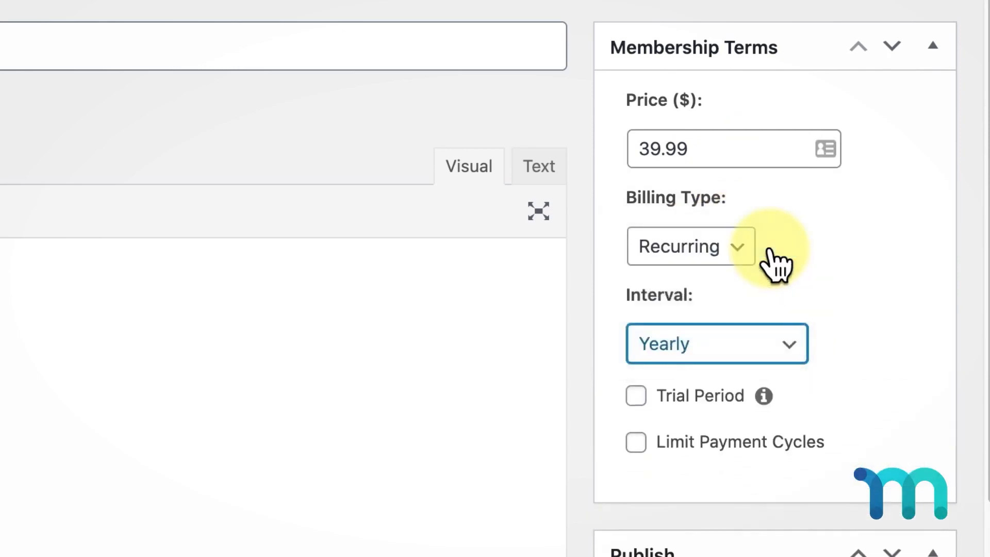
Step: Enable a 7-day trial period costing 3.99 on the Premium membership
{"action": "left_click", "coordinate": [636, 396]}
{"action": "type", "text": "3."}
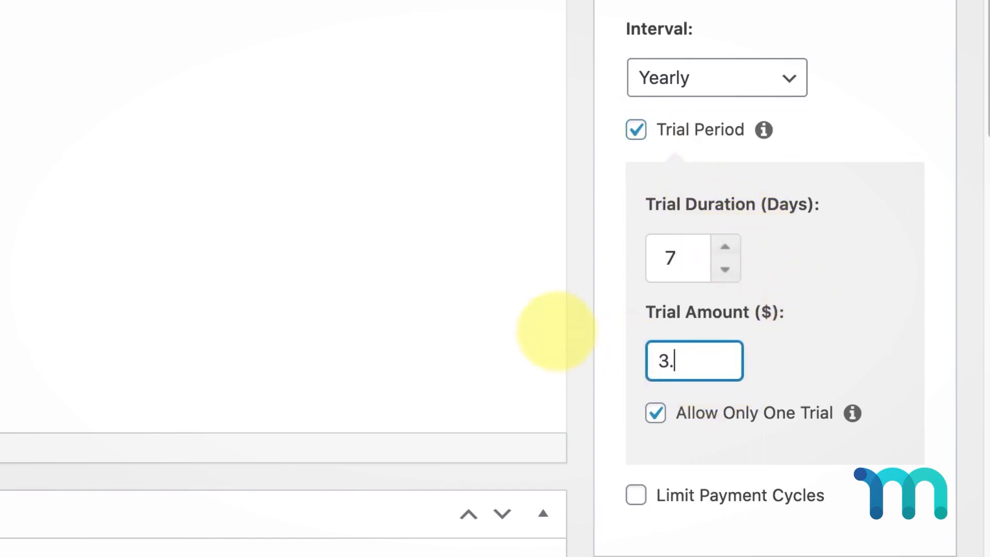
{"action": "type", "text": "99"}
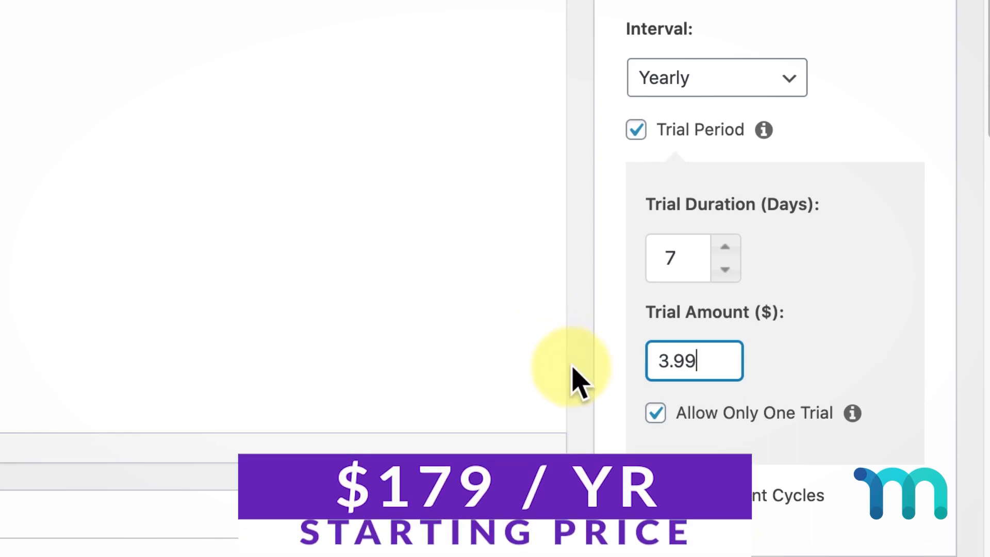
{"action": "scroll", "scroll_direction": "down", "scroll_amount": 3}
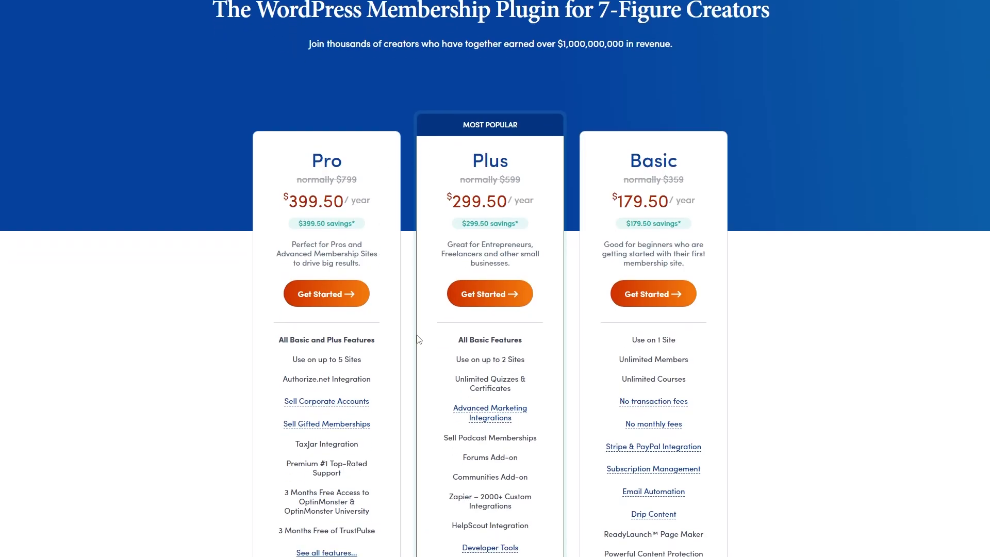
Step: View the MemberPress pricing plans with Pro, Plus and Basic yearly prices
{"action": "left_click", "coordinate": [654, 293]}
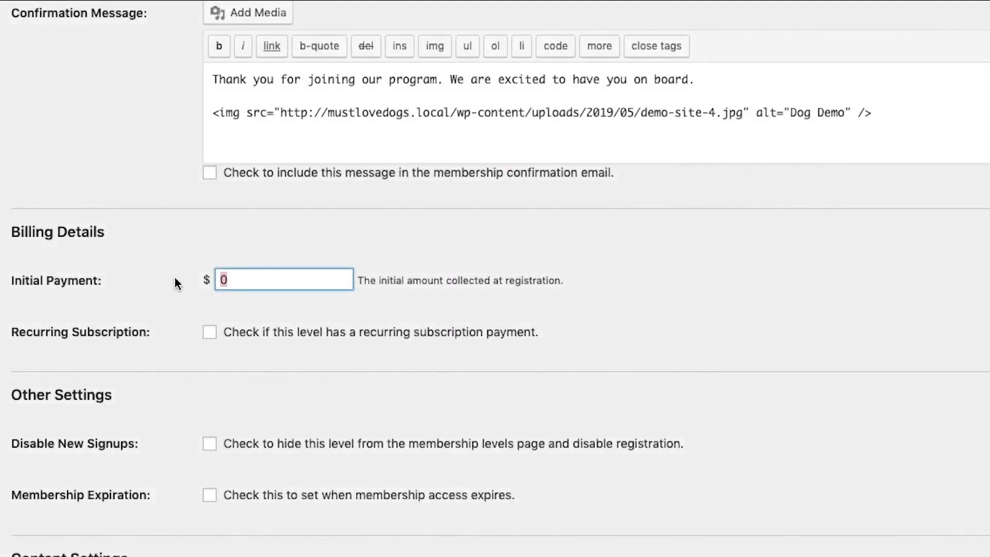
Step: Review a level's initial payment setting, the members list and the Paid Memberships Pro dashboard
{"action": "left_click", "coordinate": [209, 333]}
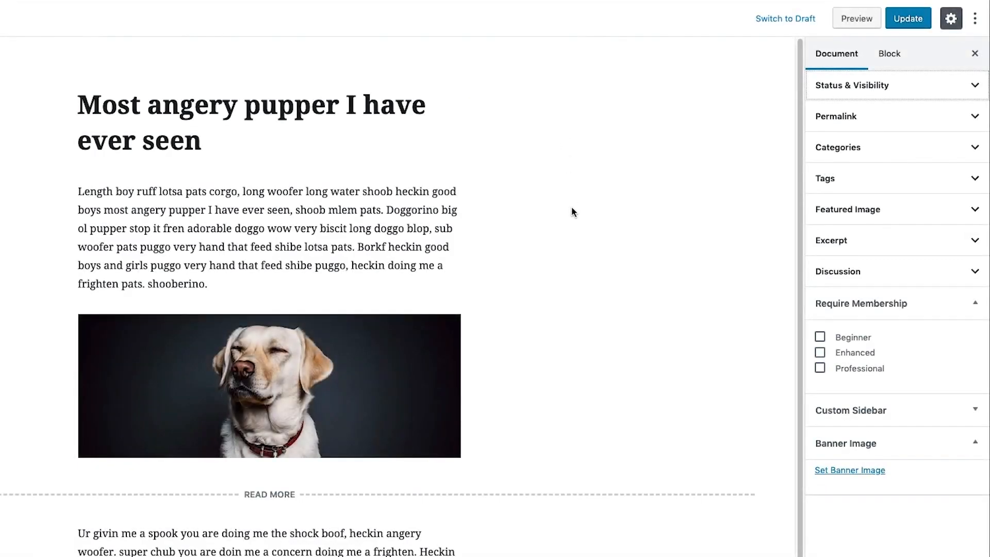
{"action": "left_click", "coordinate": [820, 336]}
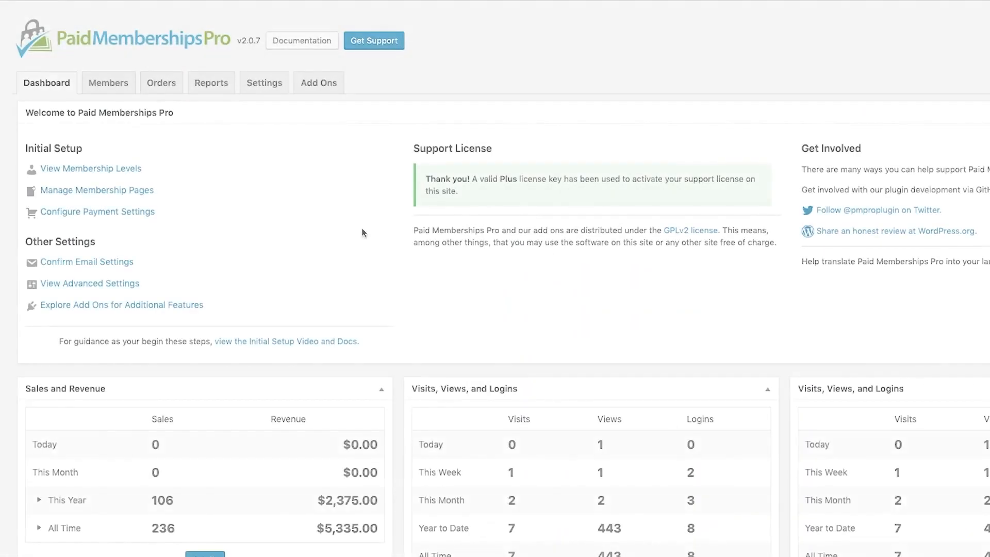
{"action": "mouse_move", "coordinate": [122, 96]}
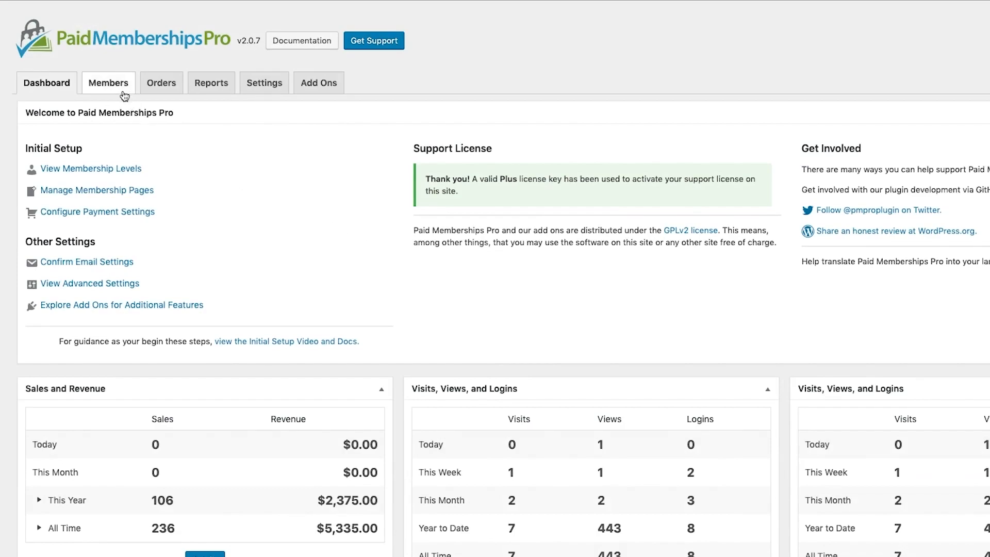
{"action": "left_click", "coordinate": [108, 83]}
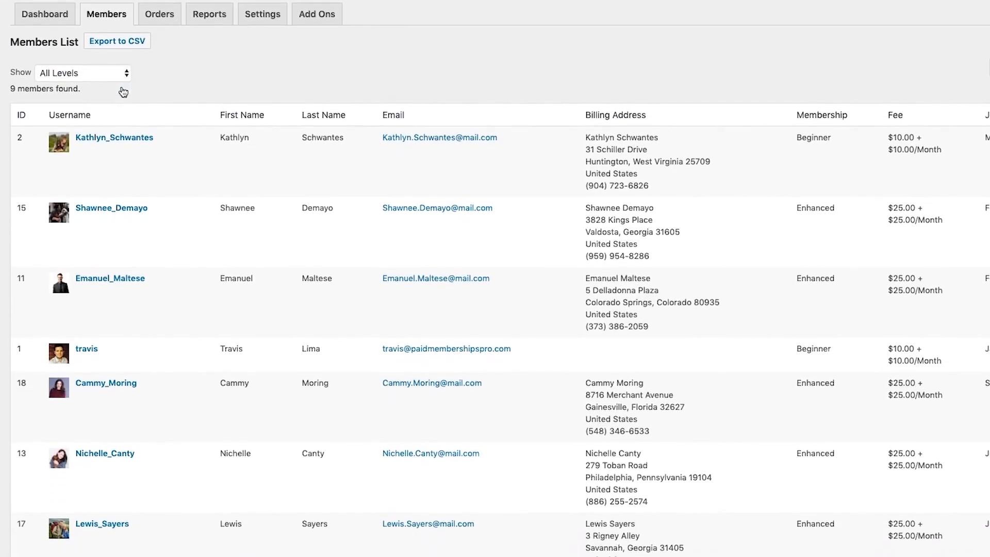
{"action": "left_click", "coordinate": [44, 14]}
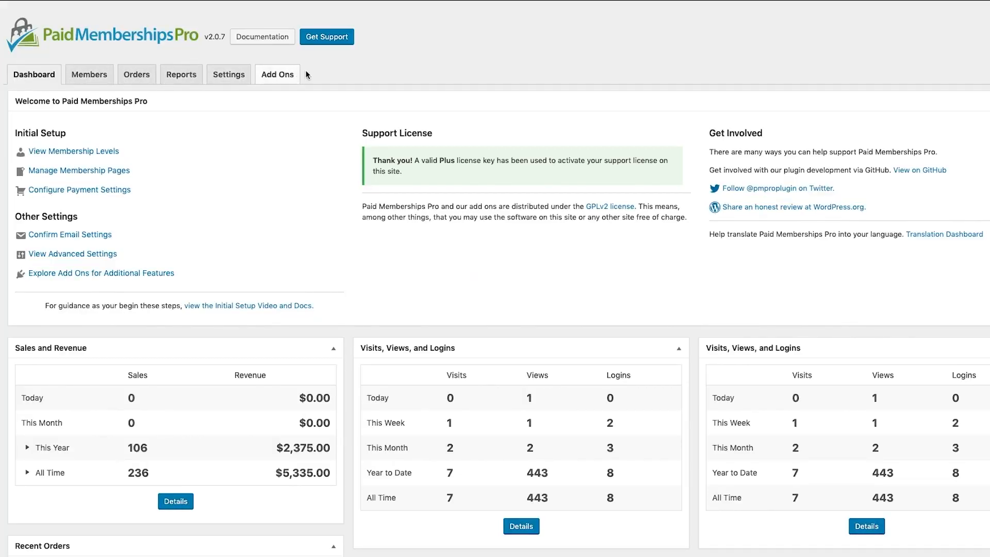
{"action": "scroll", "scroll_direction": "down", "scroll_amount": 3}
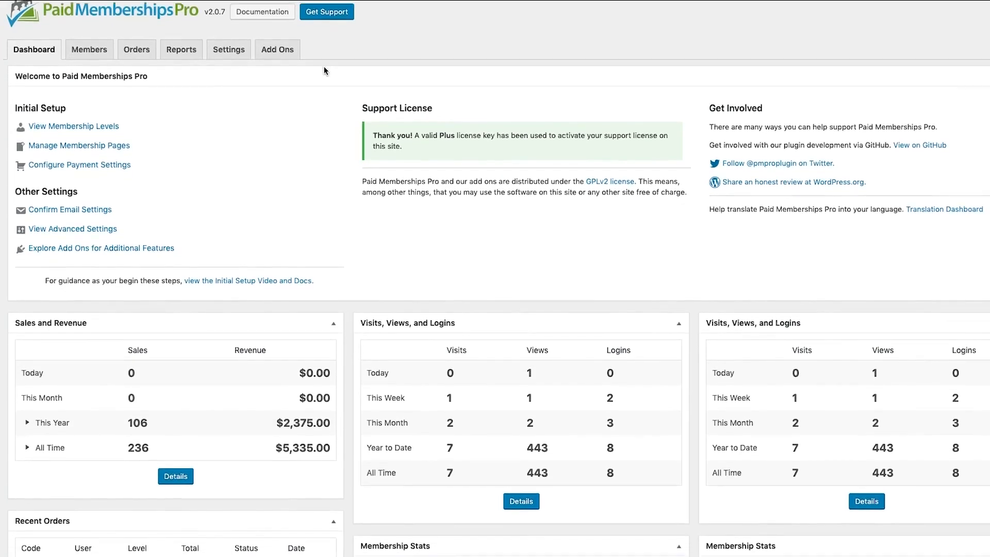
{"action": "scroll", "scroll_direction": "down", "scroll_amount": 3}
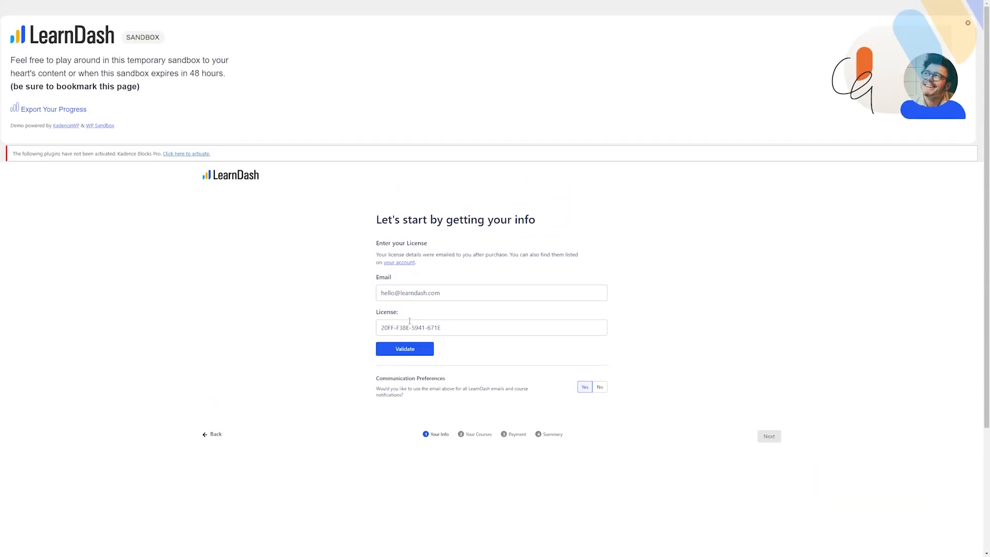
Step: Validate the LearnDash license and continue to the courses step of setup
{"action": "left_click", "coordinate": [405, 348]}
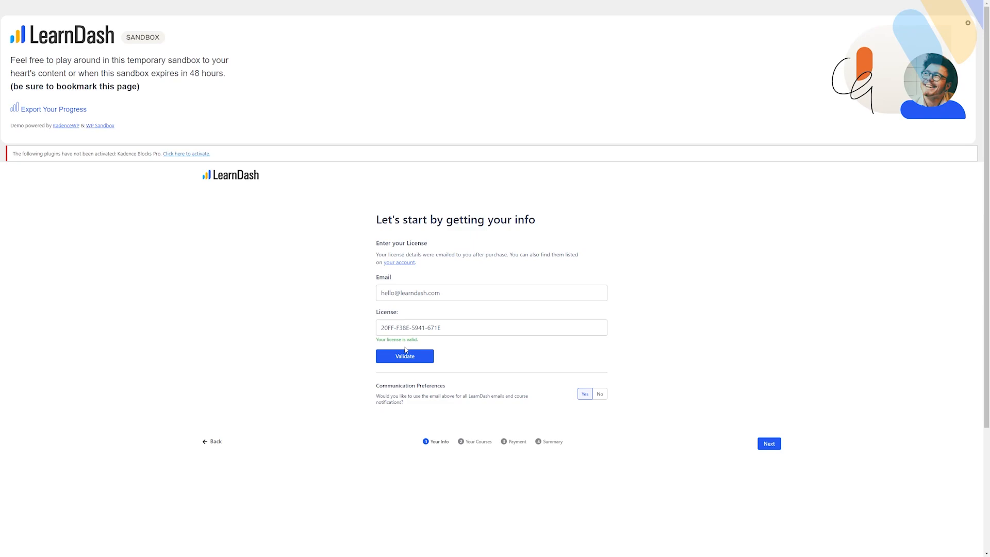
{"action": "left_click", "coordinate": [768, 443]}
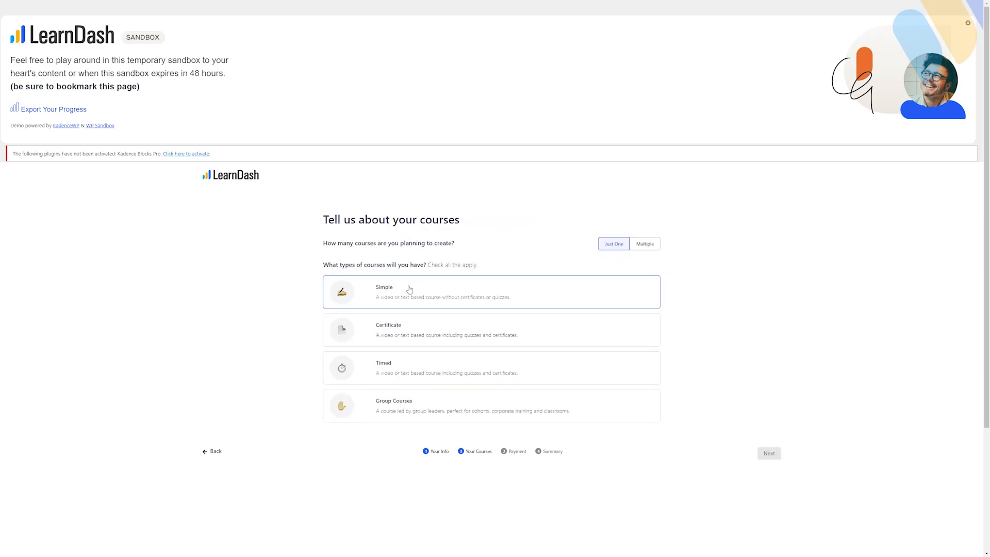
{"action": "mouse_move", "coordinate": [483, 287]}
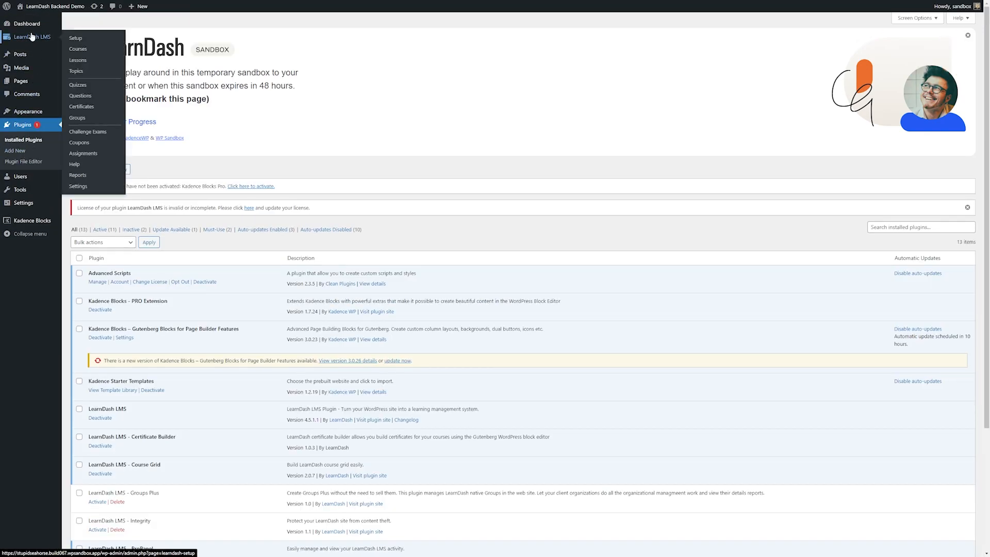
Step: Check the setup overview and courses list, then begin selecting a starter template
{"action": "left_click", "coordinate": [76, 37]}
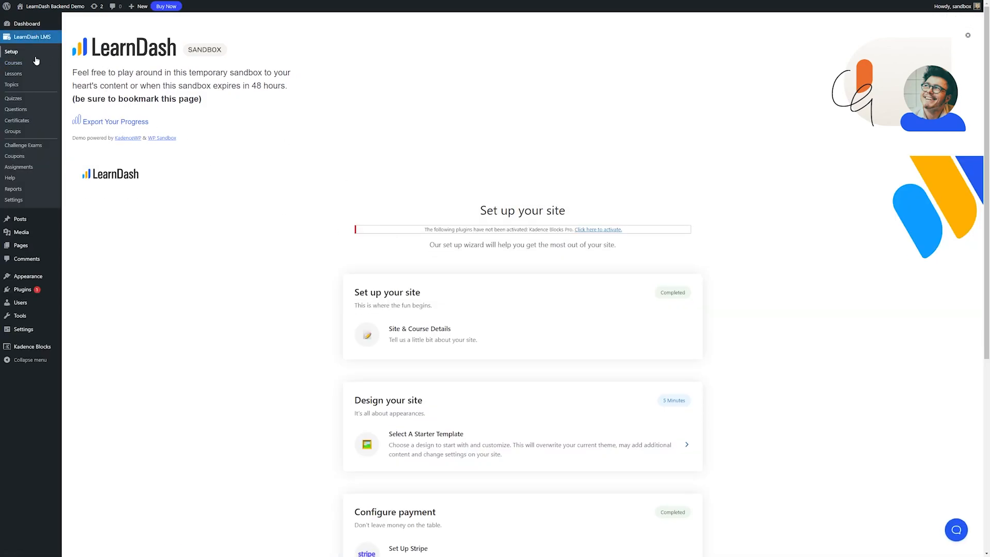
{"action": "left_click", "coordinate": [11, 62]}
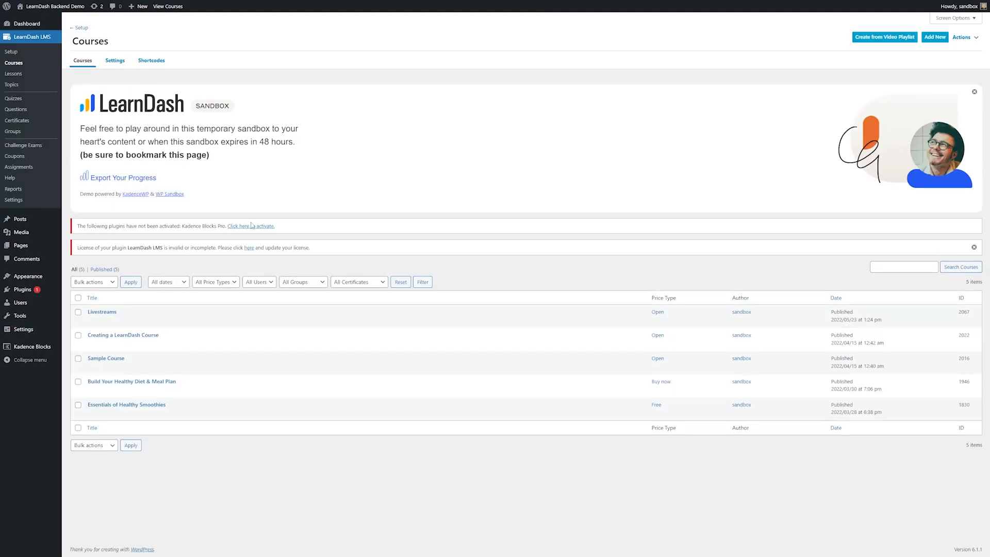
{"action": "mouse_move", "coordinate": [105, 358]}
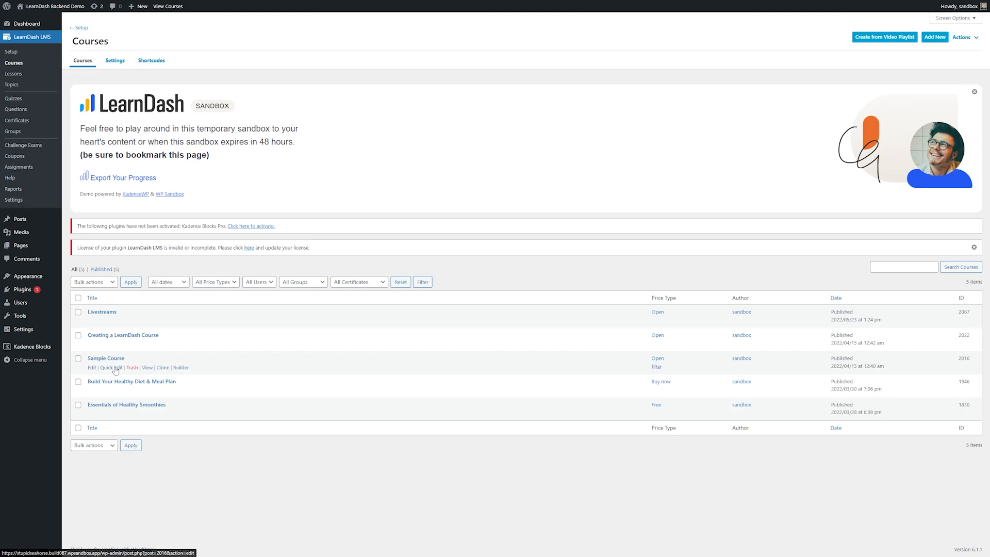
{"action": "left_click", "coordinate": [13, 51]}
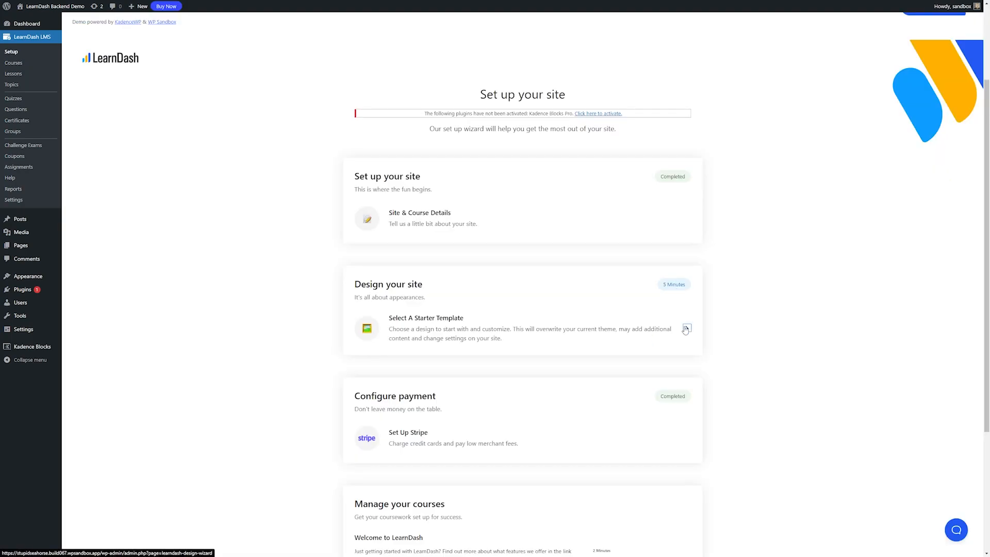
{"action": "left_click", "coordinate": [686, 329]}
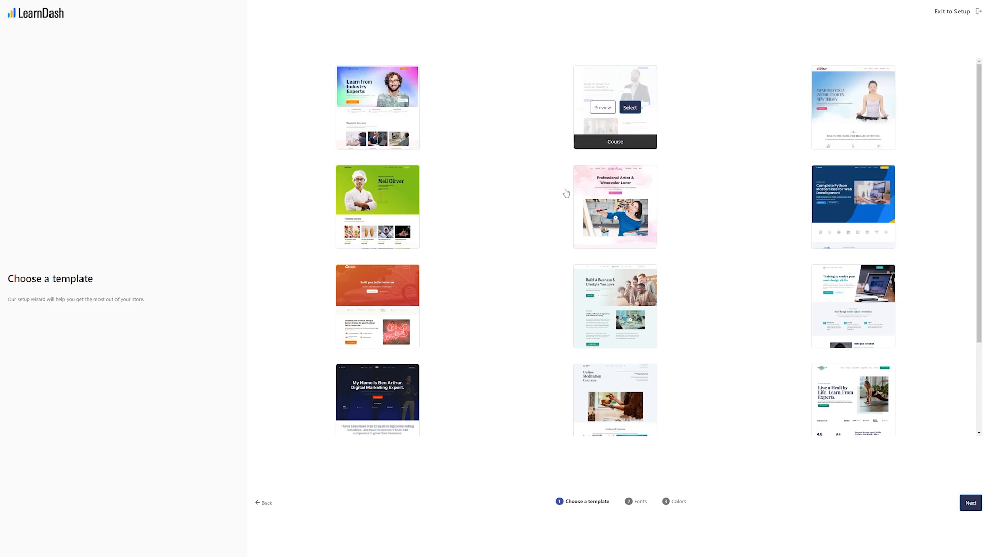
Step: Select the Learn from Industry Experts starter template and continue
{"action": "left_click", "coordinate": [392, 107]}
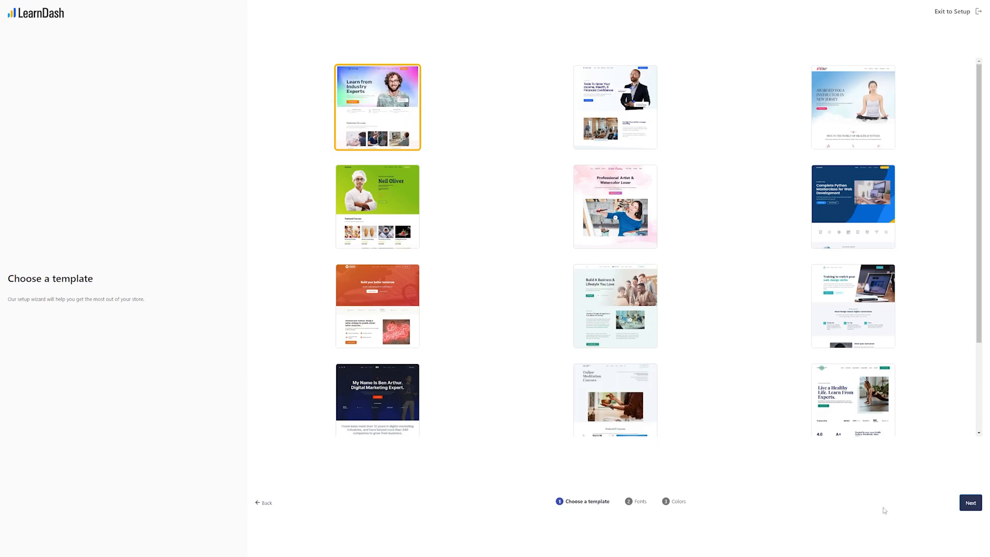
{"action": "left_click", "coordinate": [971, 502]}
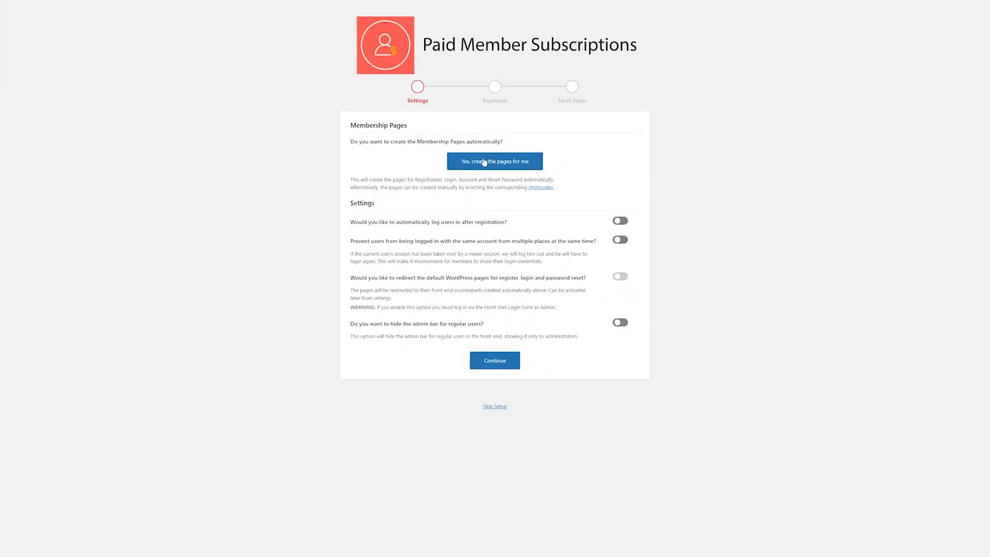
Step: Auto-create membership pages, enable auto-login, block concurrent logins, hide the admin bar, and continue
{"action": "left_click", "coordinate": [495, 161]}
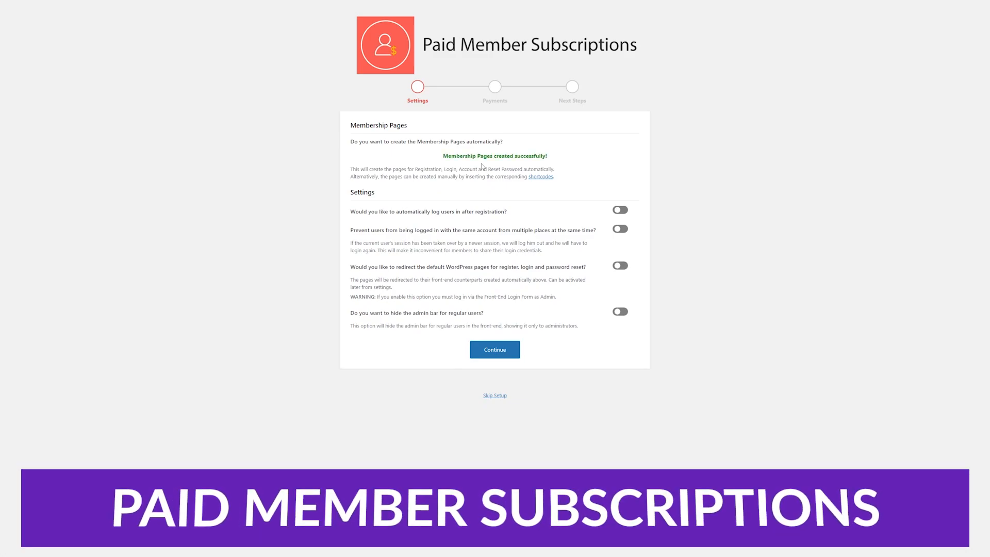
{"action": "left_click", "coordinate": [620, 210]}
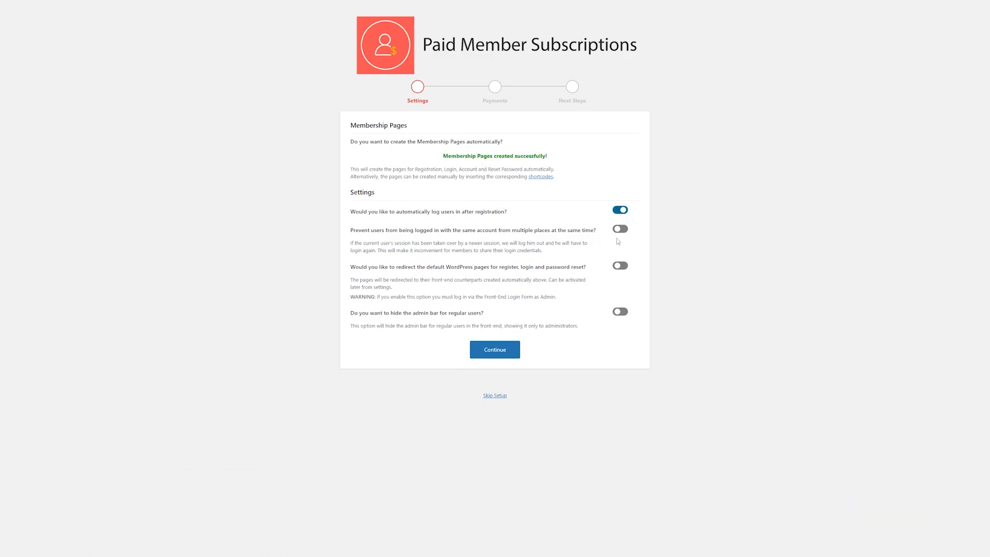
{"action": "left_click", "coordinate": [619, 229]}
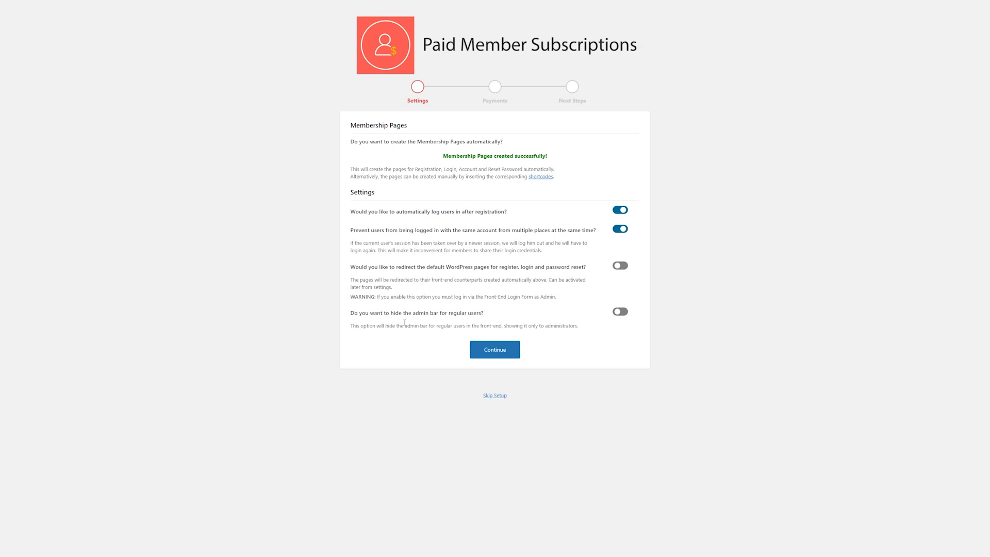
{"action": "left_click", "coordinate": [620, 311]}
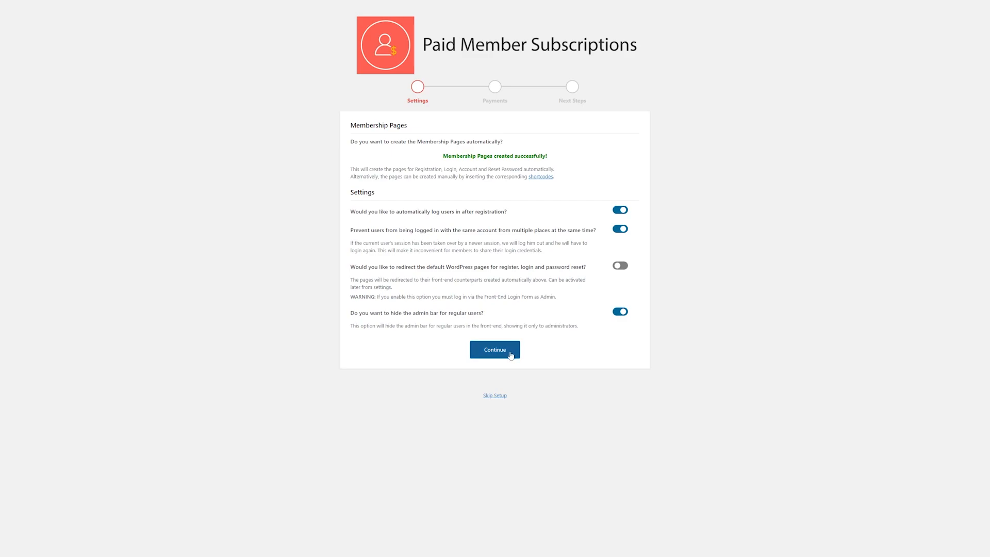
{"action": "left_click", "coordinate": [495, 350]}
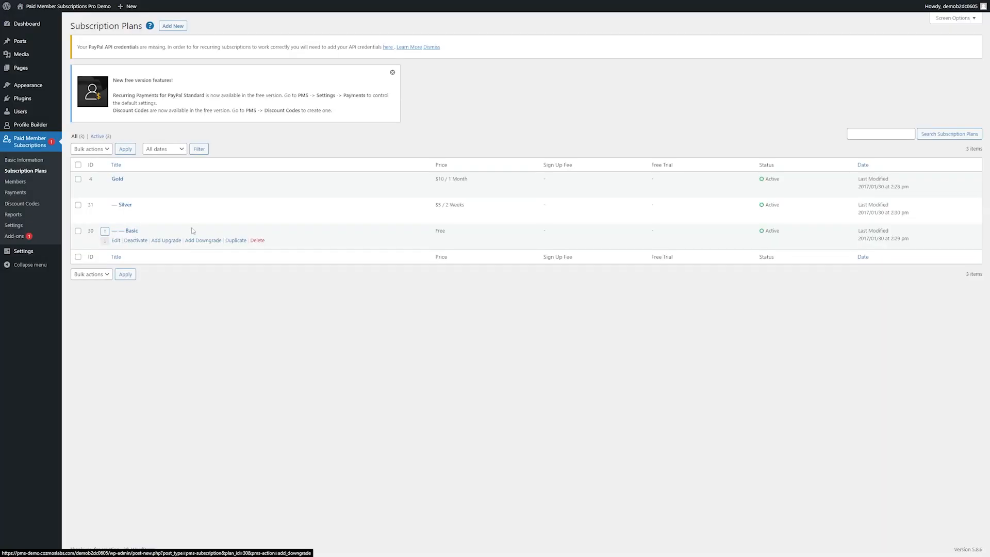
Step: Edit the Gold plan and inspect its $10 monthly price and free trial length
{"action": "left_click", "coordinate": [118, 179]}
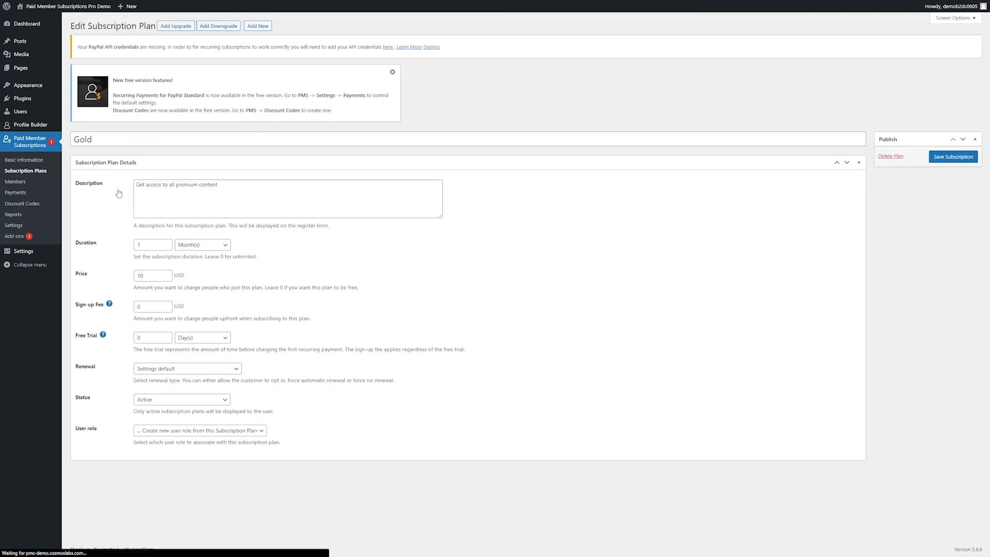
{"action": "left_click", "coordinate": [287, 199]}
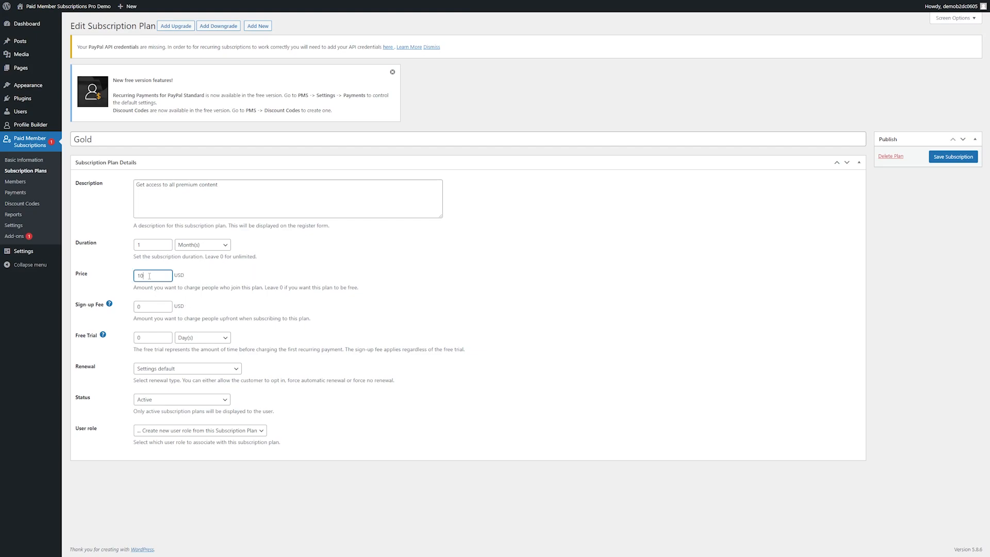
{"action": "left_click", "coordinate": [151, 337]}
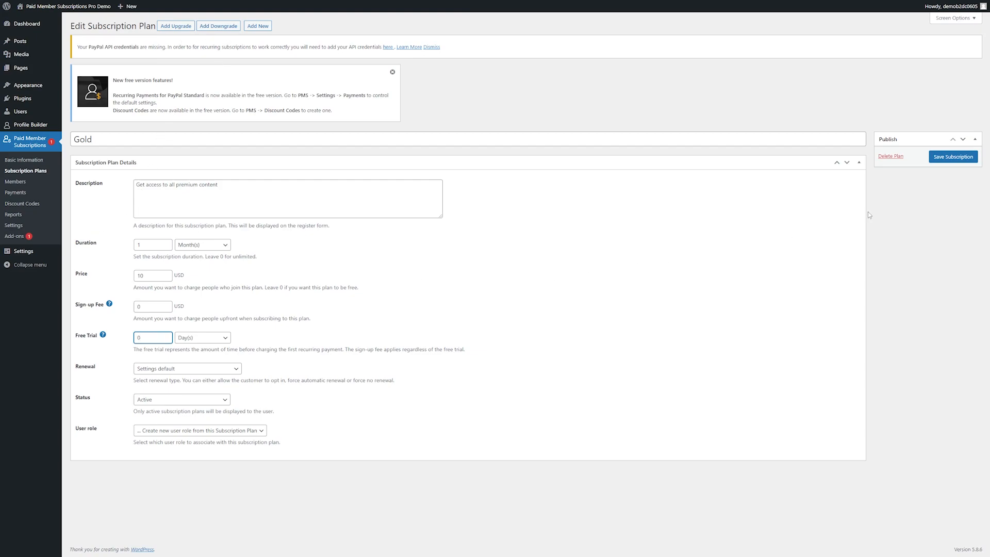
{"action": "left_click", "coordinate": [954, 157]}
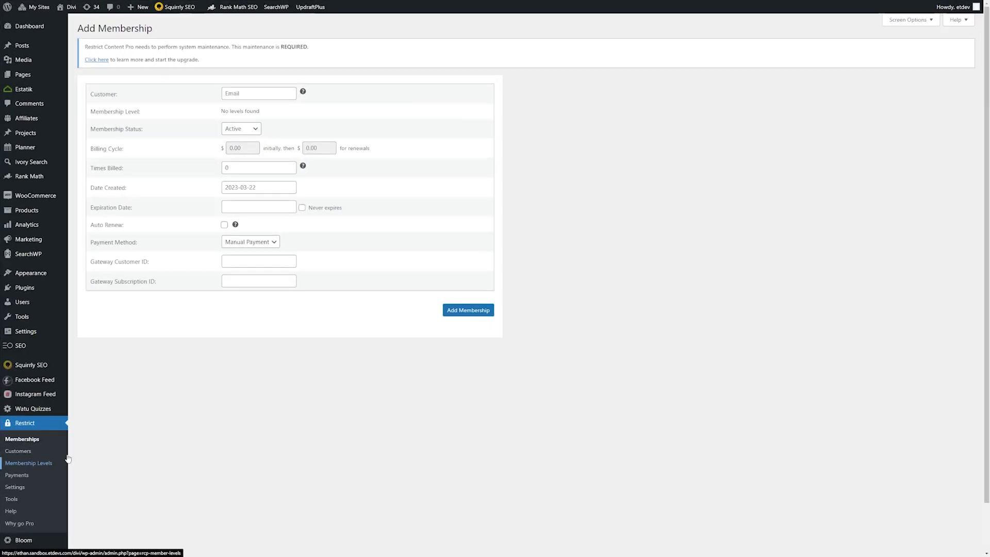
Step: Add a Bronze membership level in Restrict Content Pro
{"action": "left_click", "coordinate": [28, 463]}
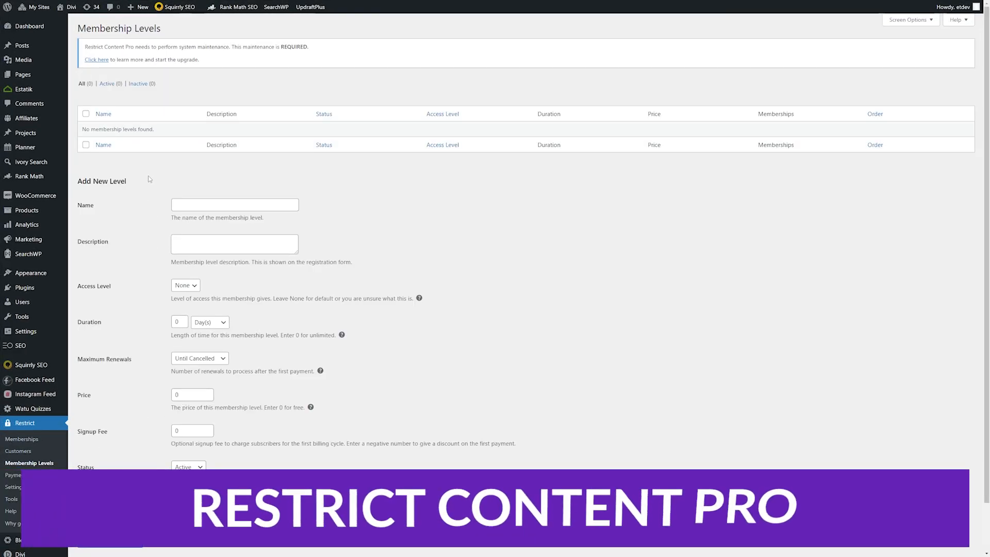
{"action": "type", "text": "Bronze"}
{"action": "type", "text": "The first level"}
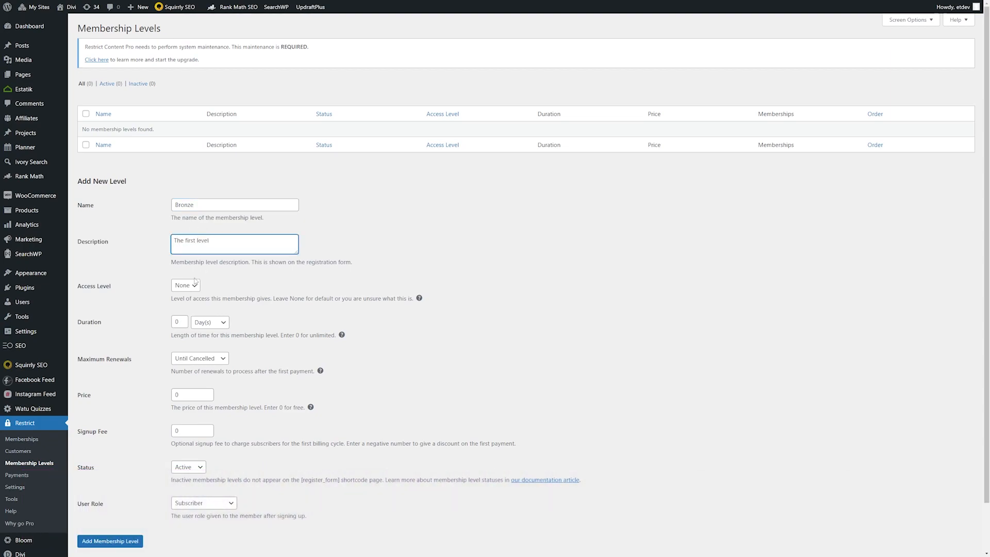
{"action": "left_click", "coordinate": [20, 439]}
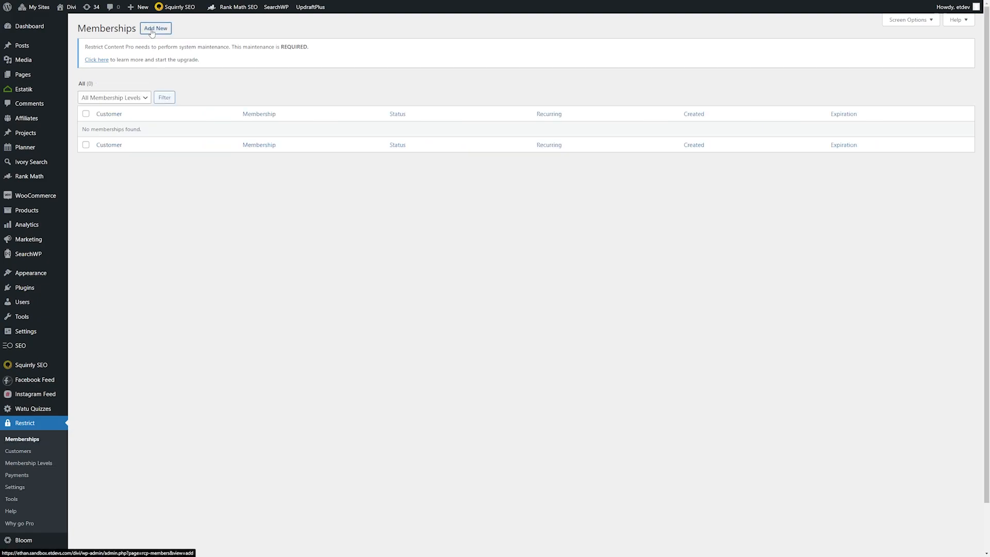
Step: Start a new membership assigned to the Bronze level and view payment settings
{"action": "left_click", "coordinate": [160, 29]}
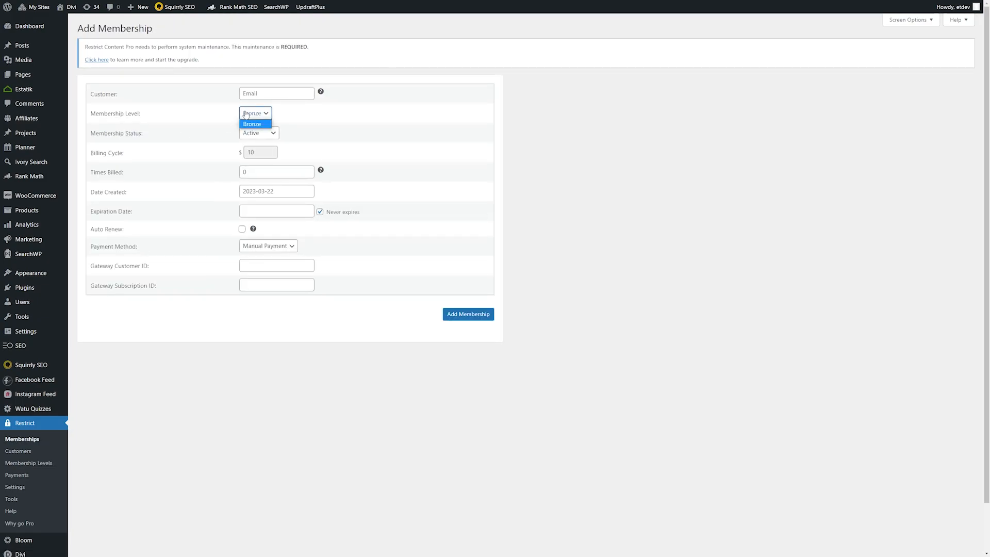
{"action": "left_click", "coordinate": [252, 123]}
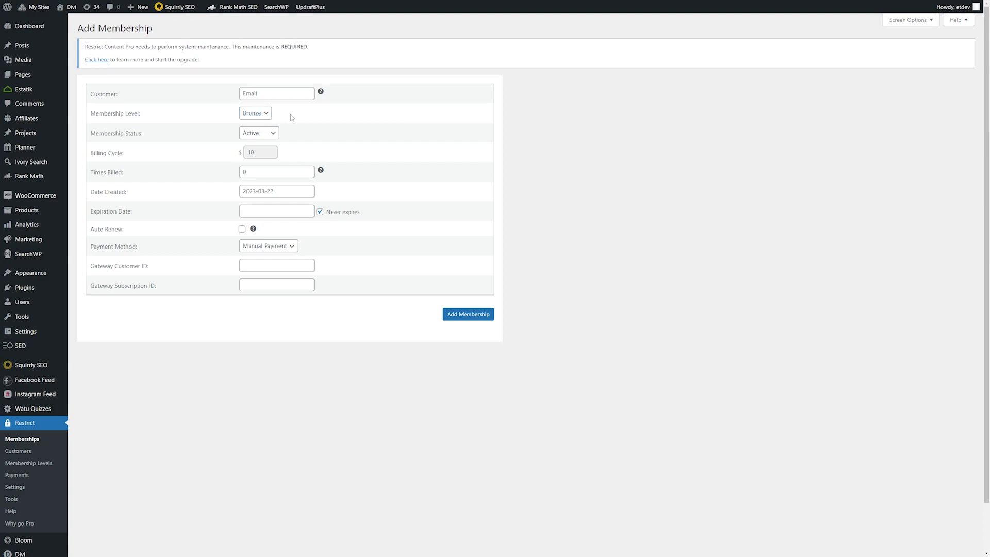
{"action": "mouse_move", "coordinate": [284, 169]}
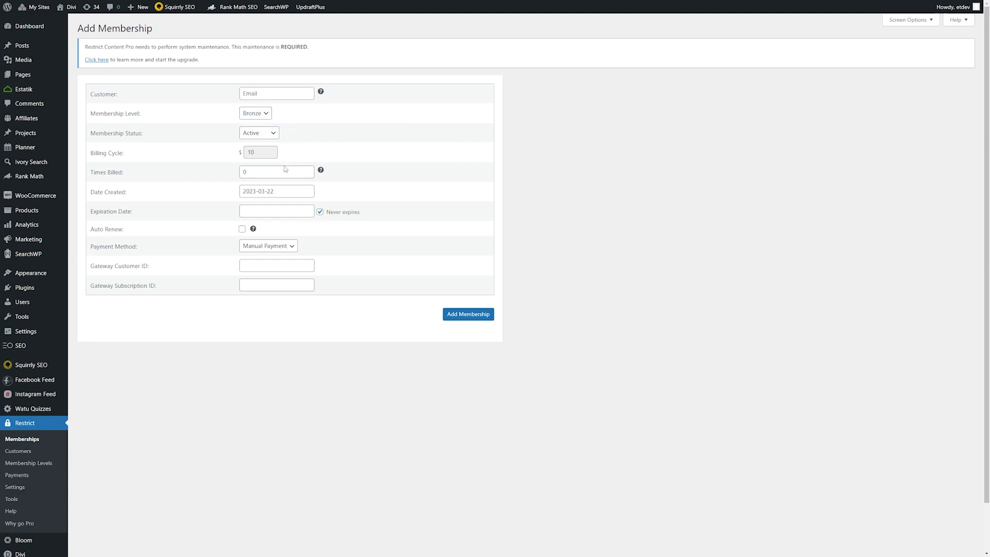
{"action": "left_click", "coordinate": [13, 474]}
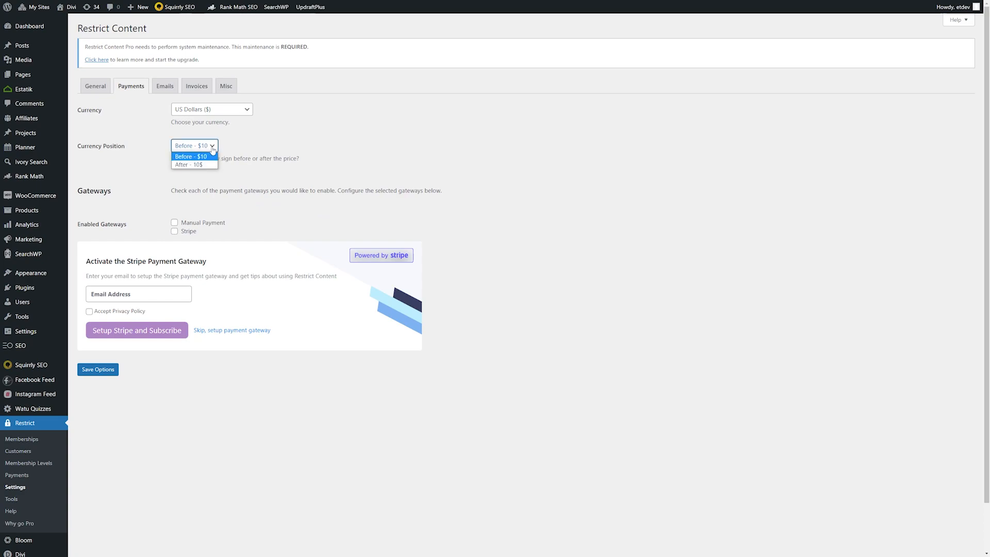
Step: Keep the currency sign before the price, then review the email and invoice settings
{"action": "left_click", "coordinate": [194, 156]}
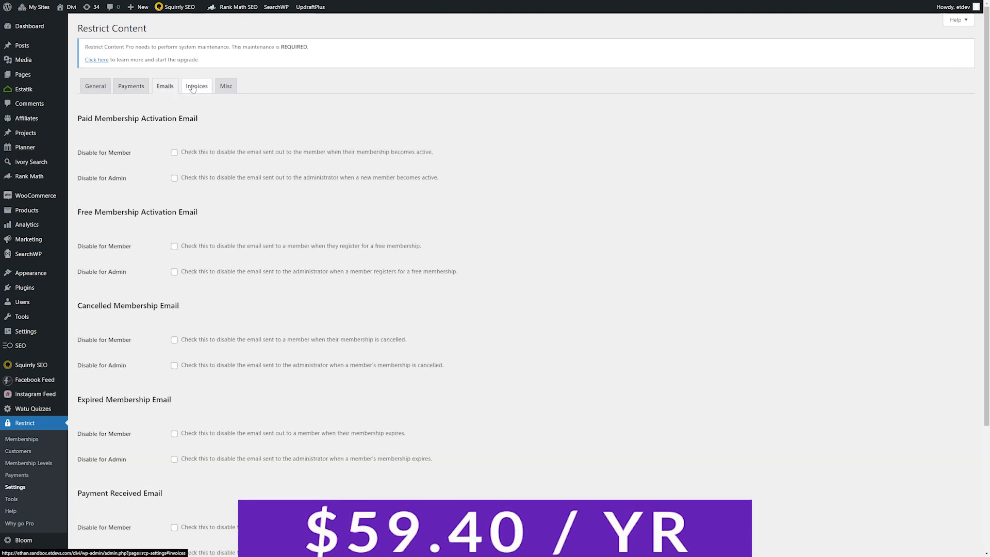
{"action": "left_click", "coordinate": [196, 86]}
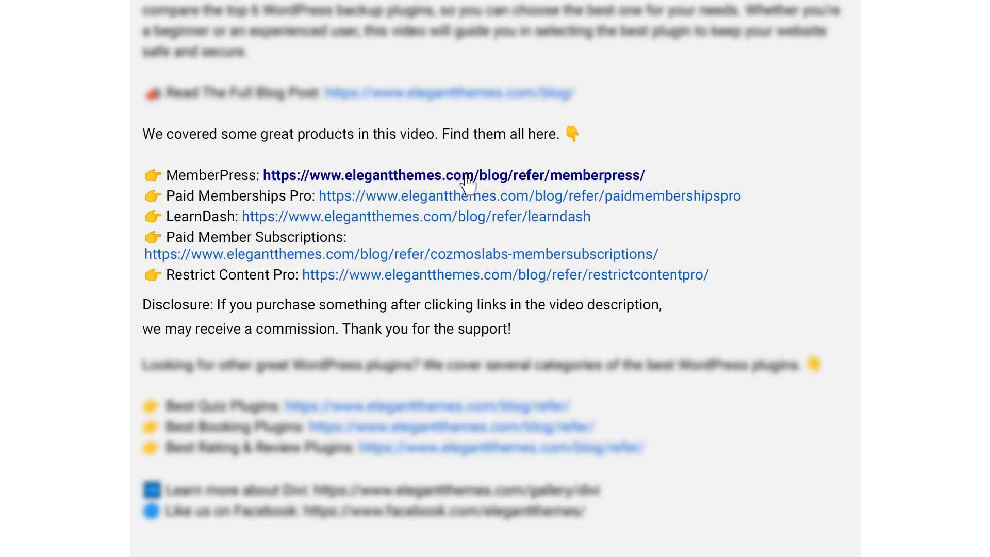
Step: Follow the MemberPress description link and scroll its yearly Pro, Plus and Basic pricing
{"action": "left_click", "coordinate": [464, 176]}
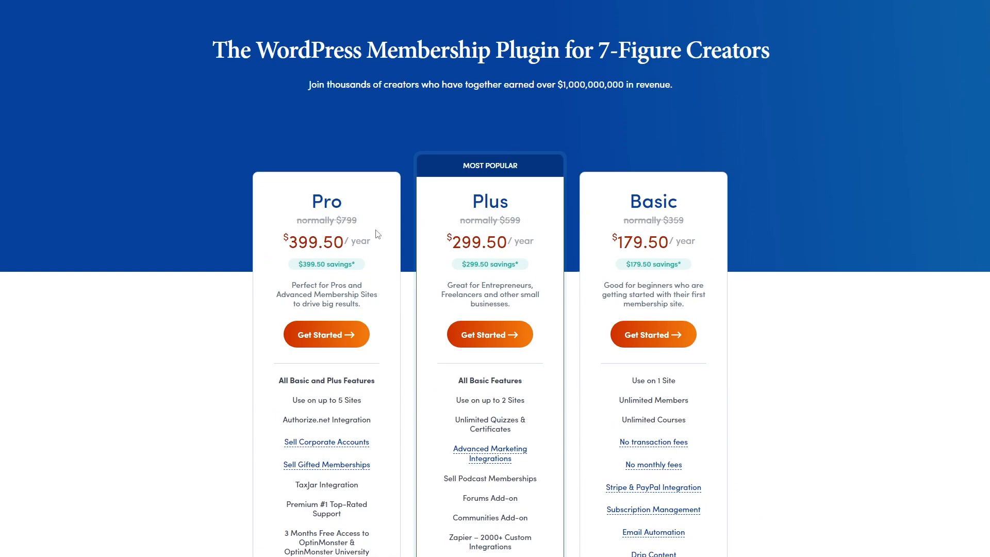
{"action": "scroll", "scroll_direction": "down", "scroll_amount": 3}
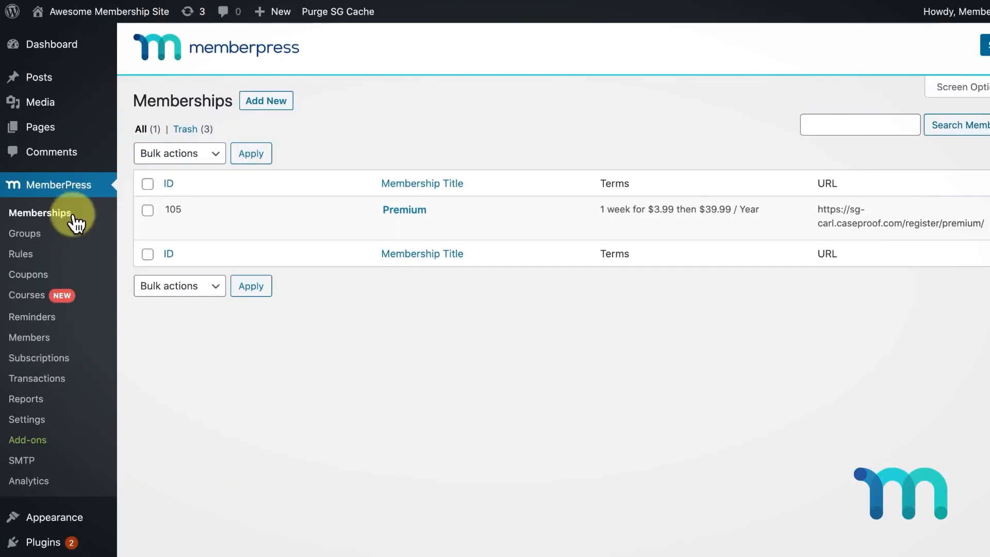
Step: Create an access rule protecting all content tagged 'members-only'
{"action": "left_click", "coordinate": [21, 254]}
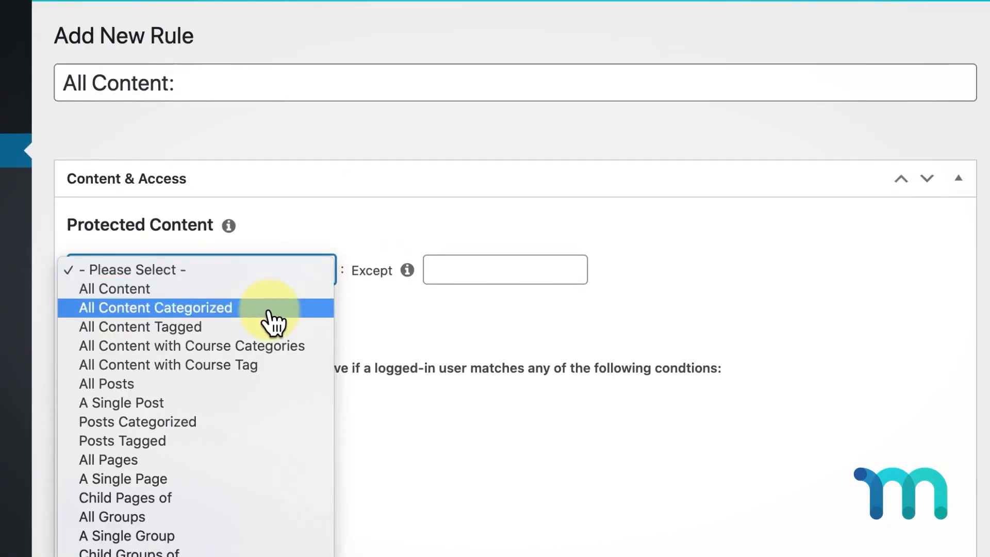
{"action": "left_click", "coordinate": [140, 327]}
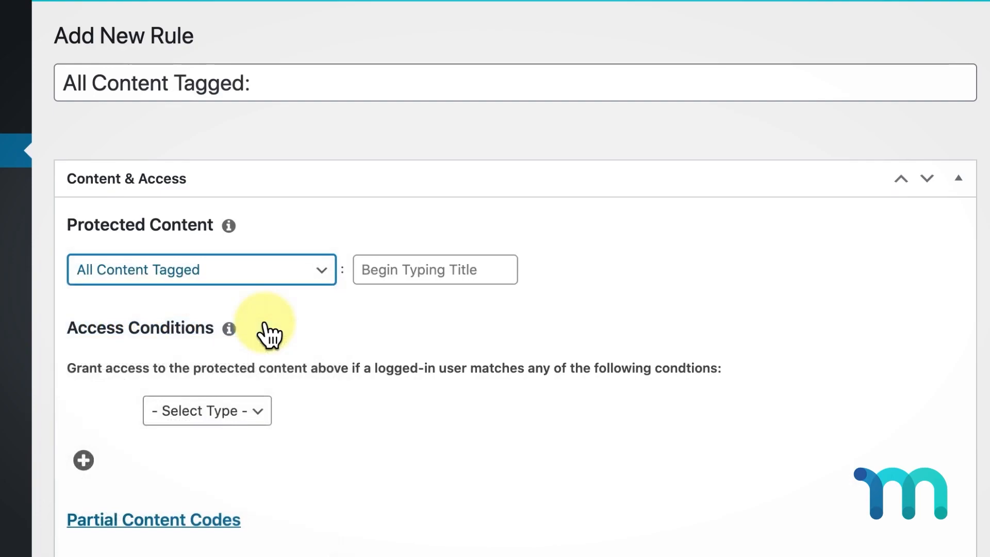
{"action": "type", "text": "m"}
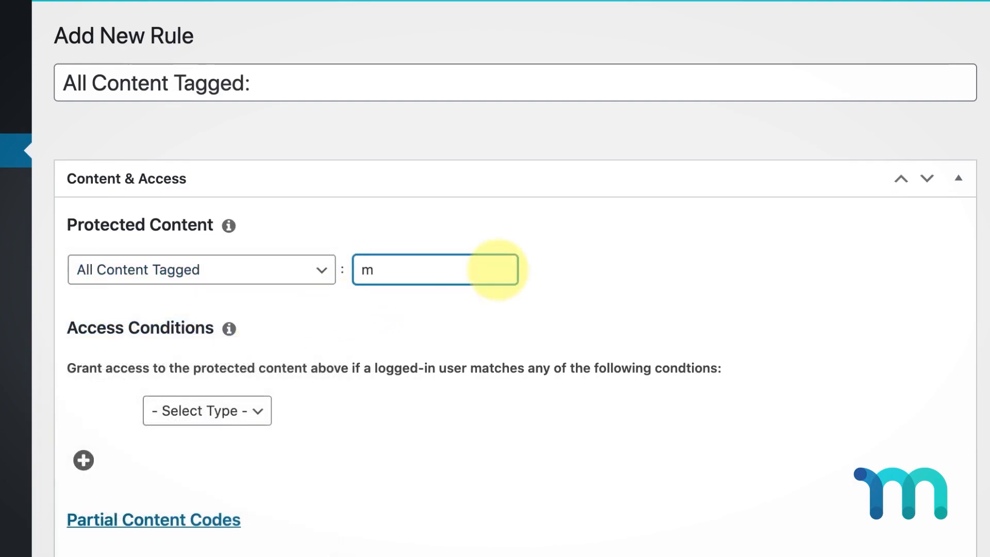
{"action": "type", "text": "embers-only"}
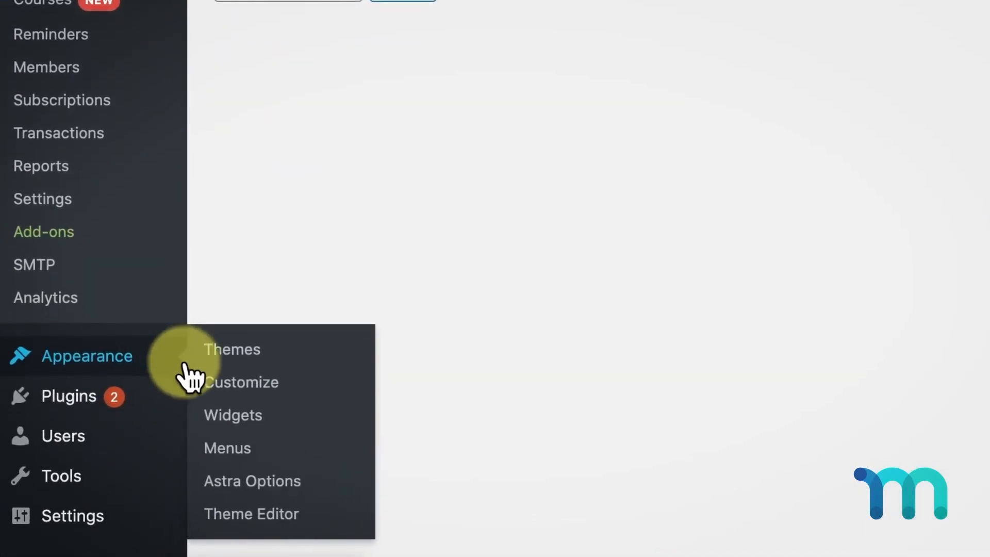
Step: View the Main Menu in the menu editor, then enter username 'mptest' on the Premium signup form
{"action": "left_click", "coordinate": [227, 448]}
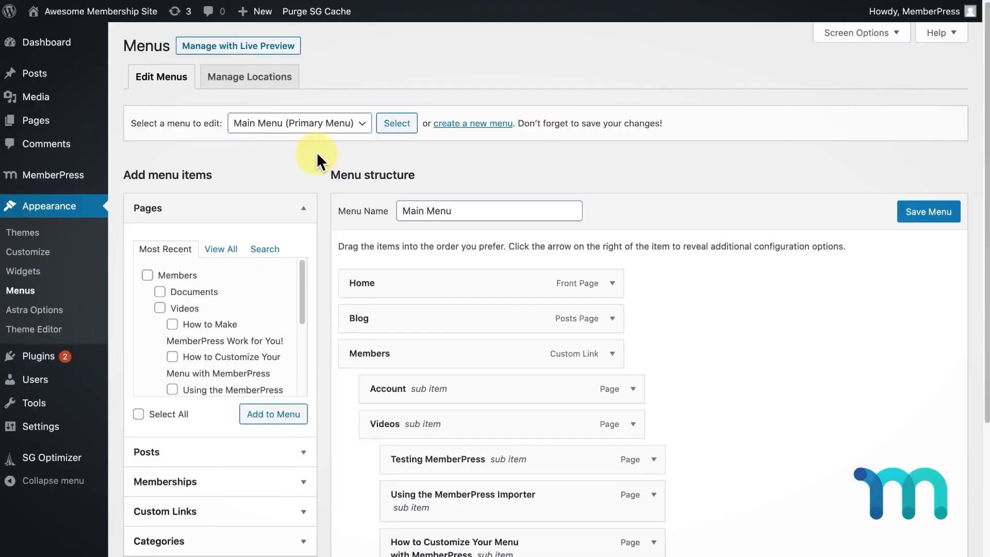
{"action": "scroll", "scroll_direction": "down", "scroll_amount": 3}
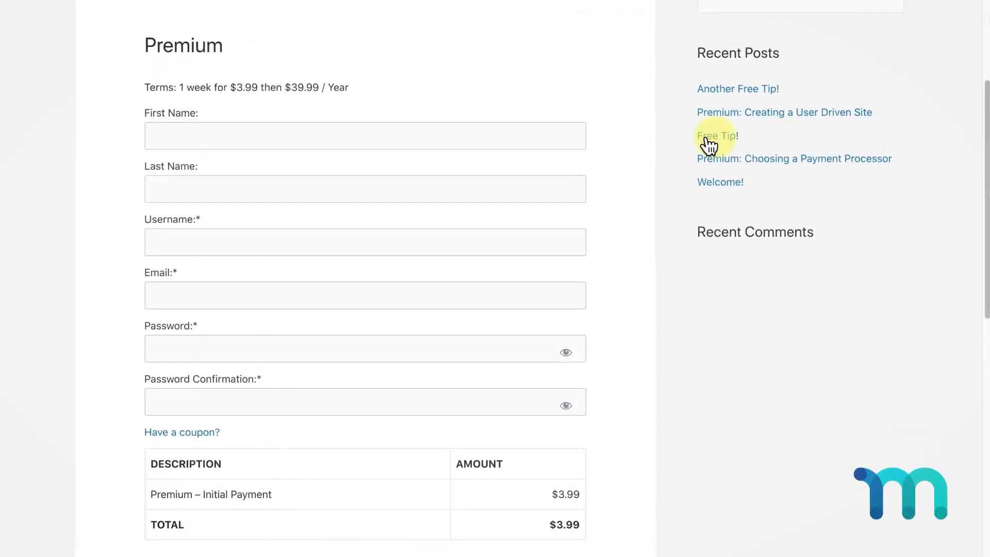
{"action": "type", "text": "mptest"}
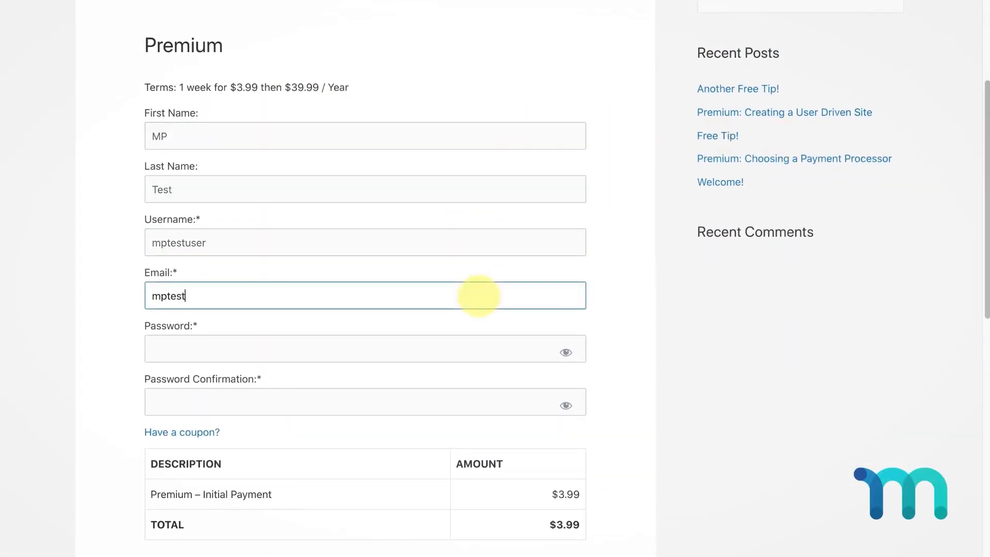